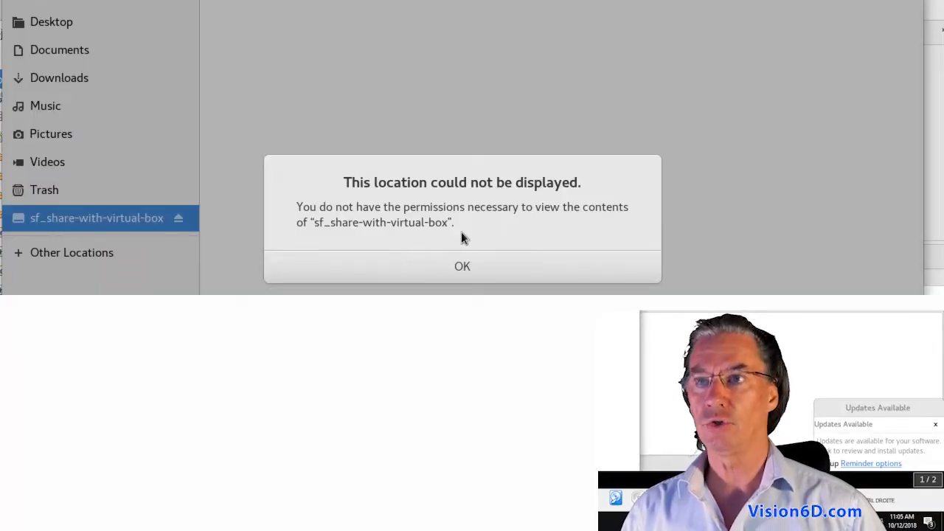
Select sf_share-with-virtual-box in the Files sidebar, producing the permission-denied message.
{"action": "left_click", "coordinate": [461, 265]}
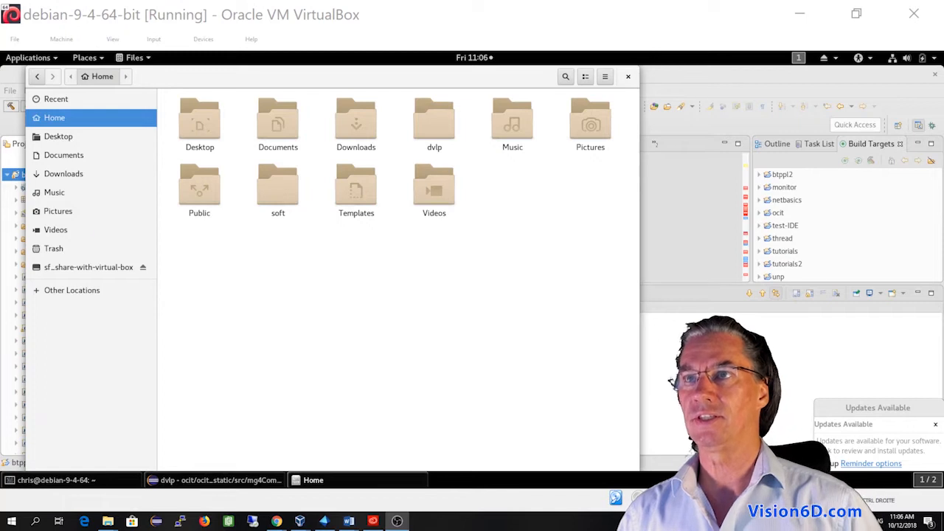
{"action": "left_click", "coordinate": [88, 267]}
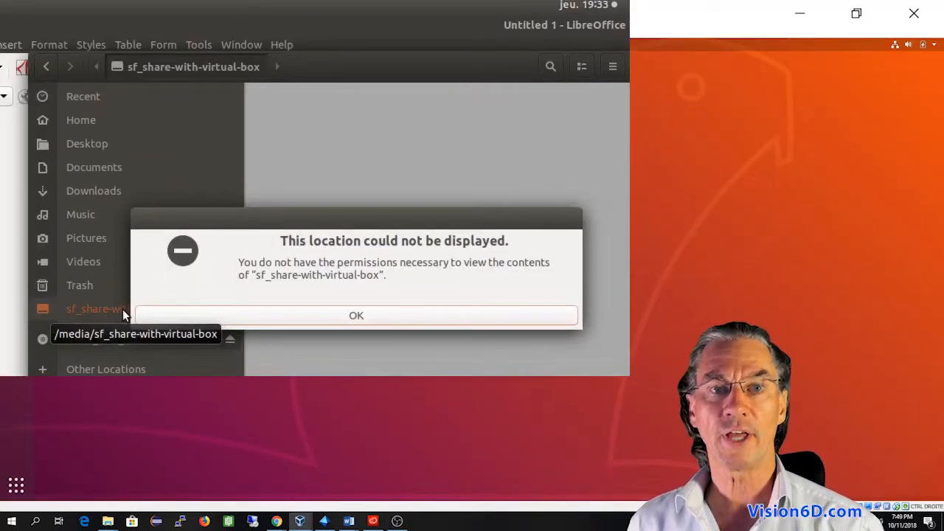
{"action": "left_click", "coordinate": [357, 316]}
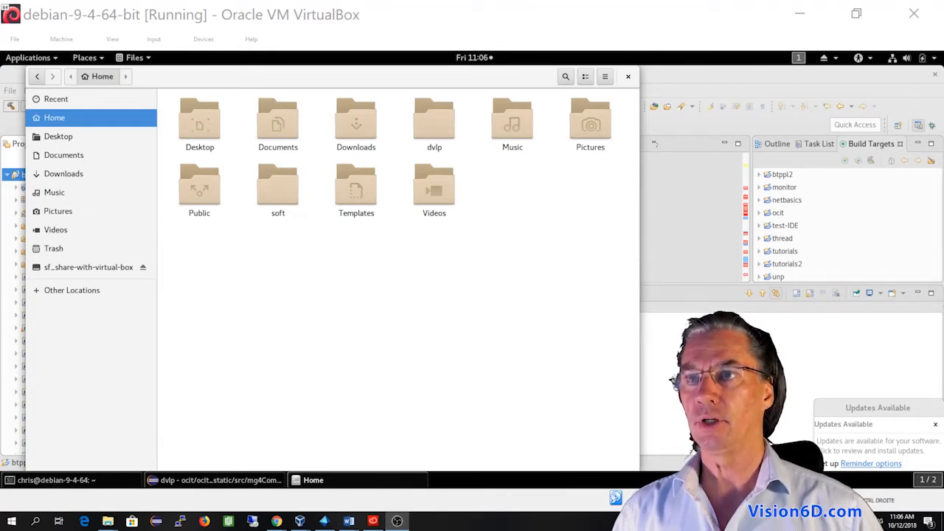
{"action": "left_click", "coordinate": [88, 267]}
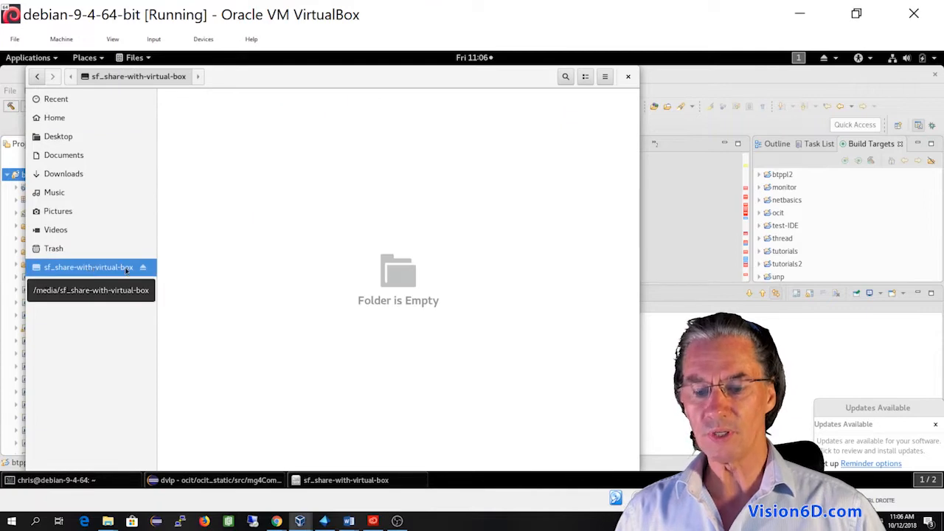
{"action": "left_click", "coordinate": [89, 267]}
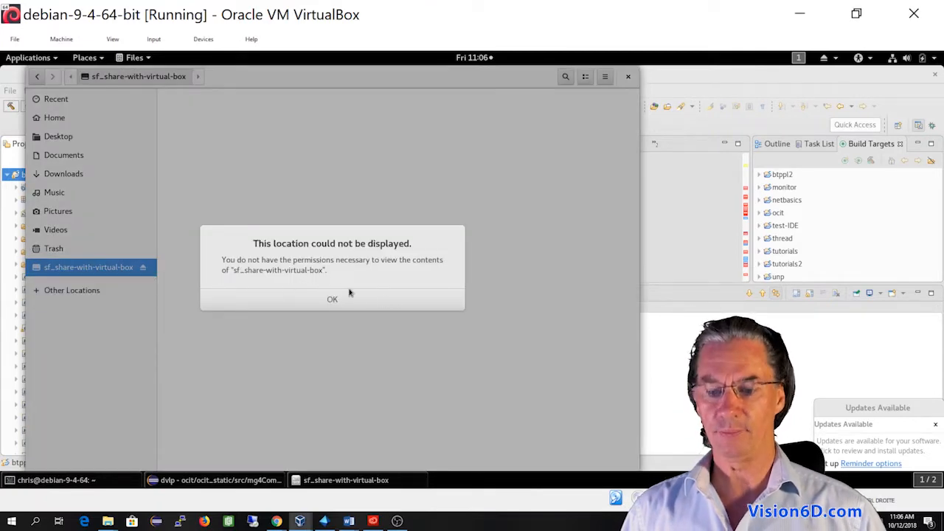